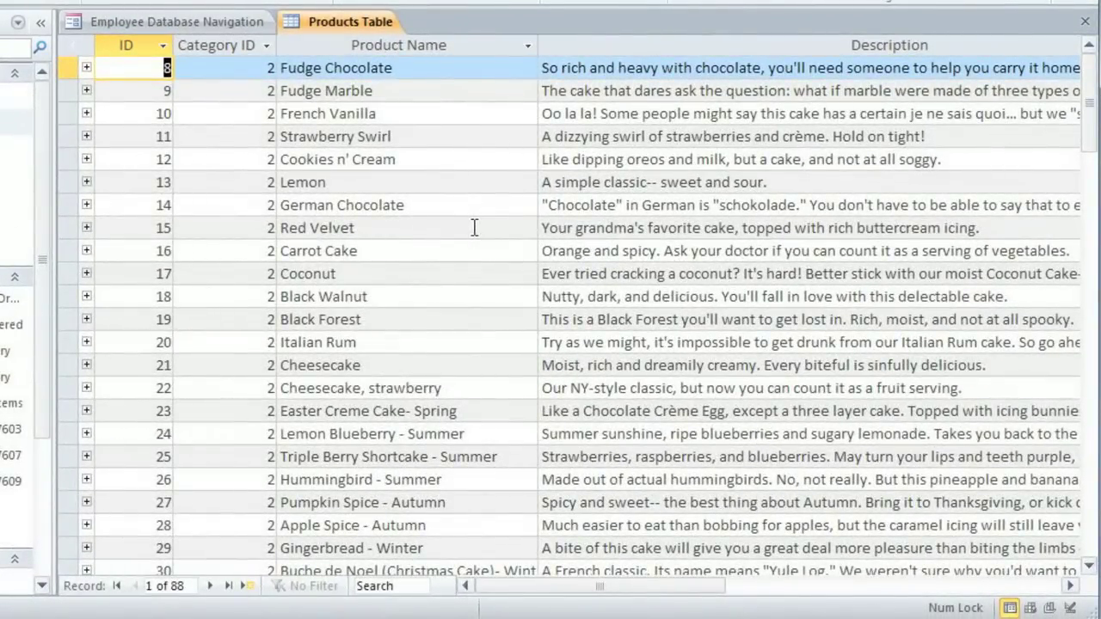
Select the Description column in the Products table datasheet
left_click(888, 44)
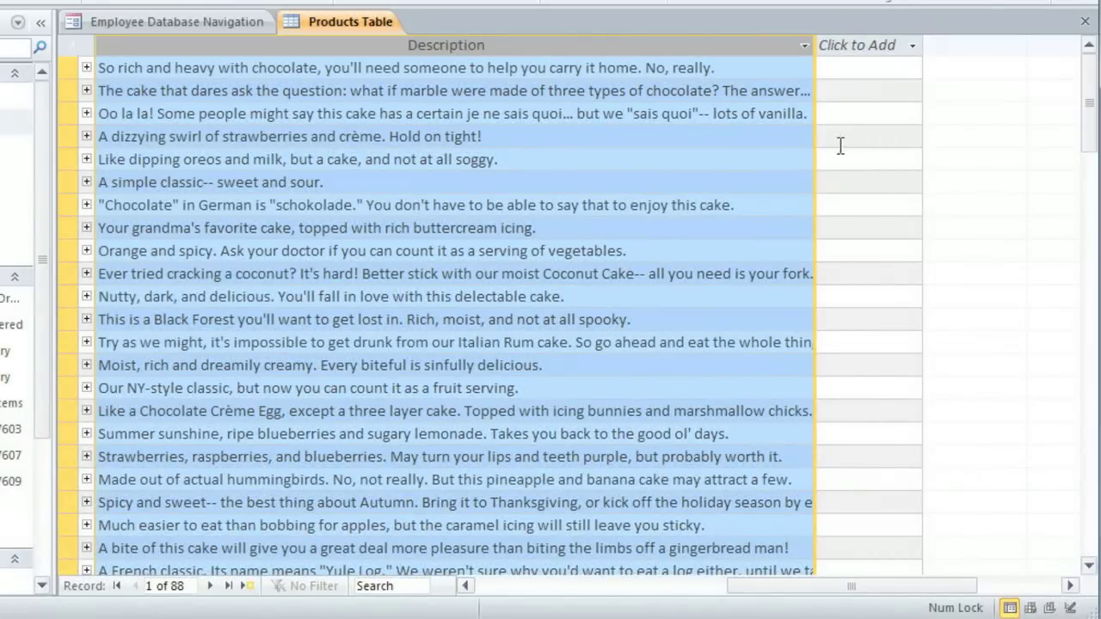
mouse_move(814, 45)
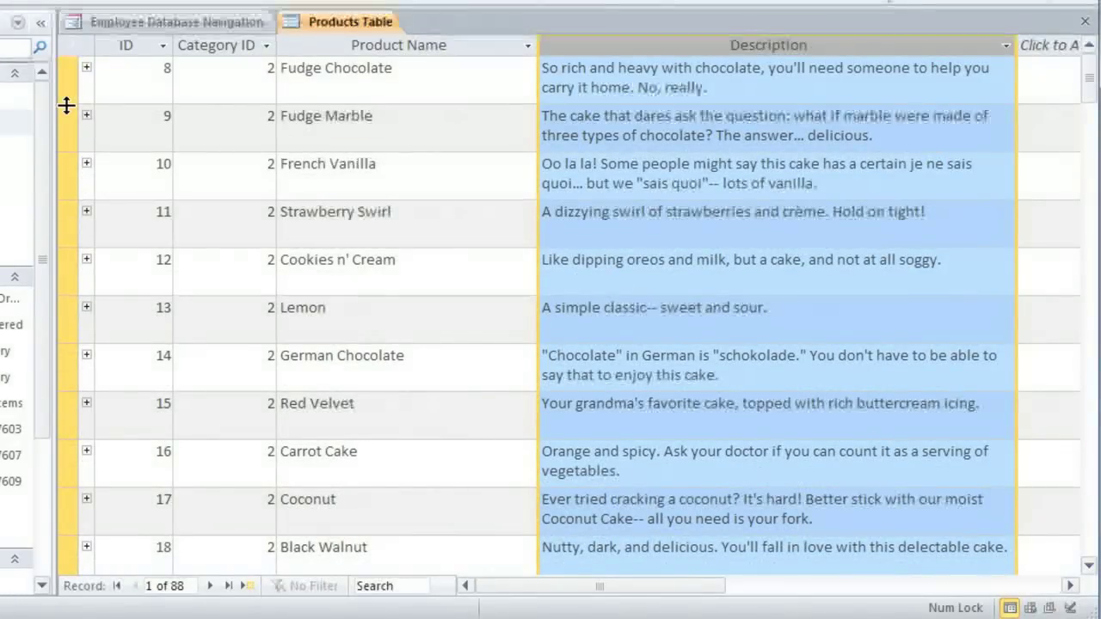
Hide the Category ID field via its column header's right-click menu
left_click(219, 44)
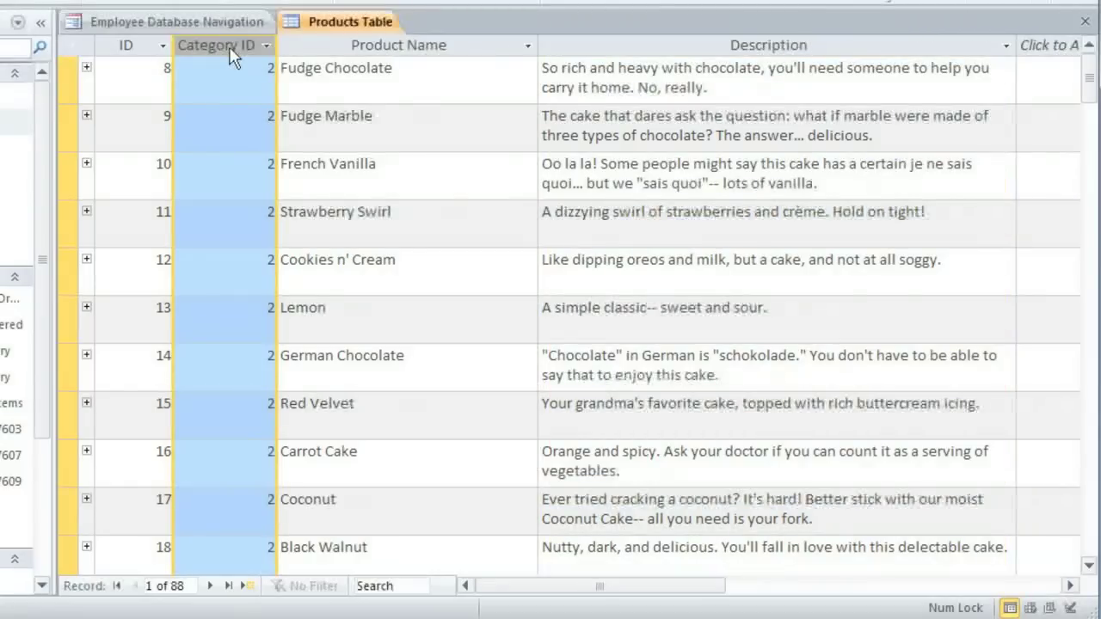
right_click(222, 45)
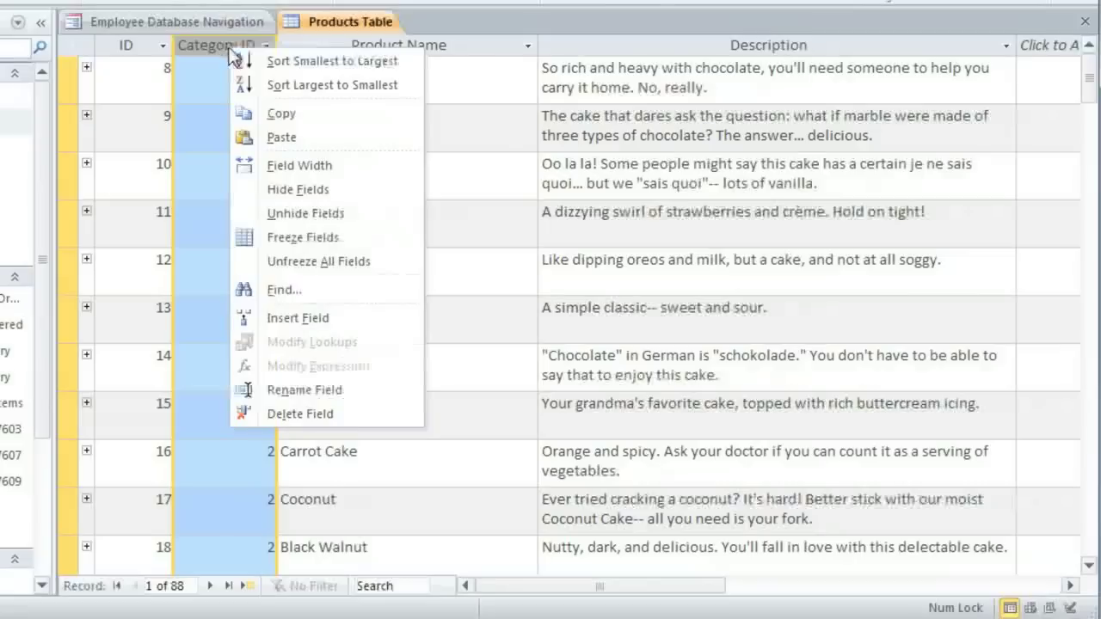
mouse_move(298, 189)
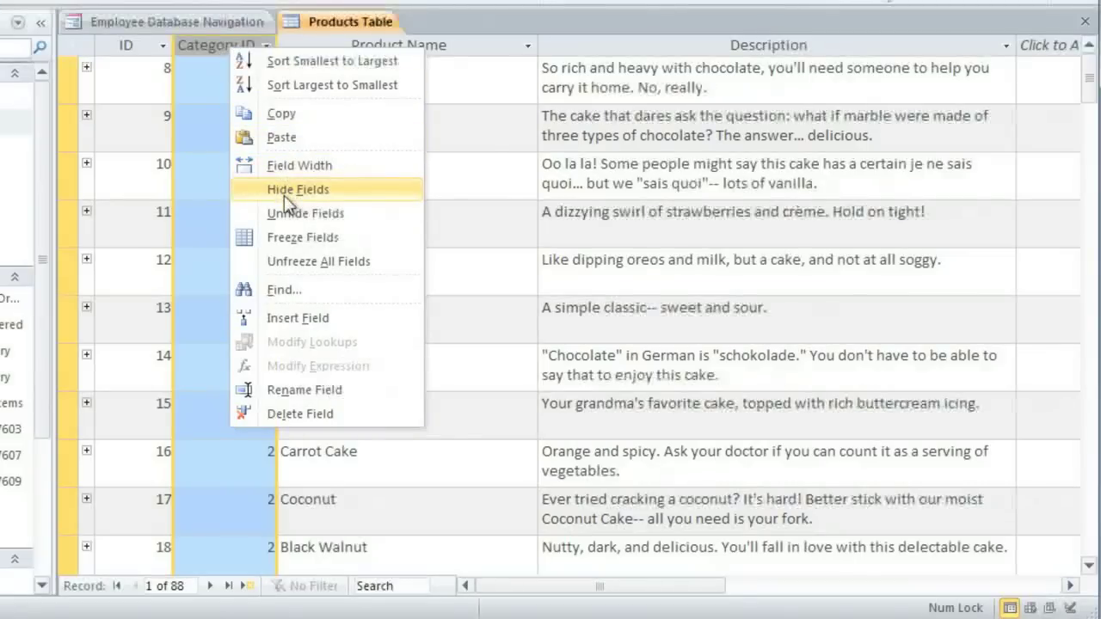
left_click(297, 189)
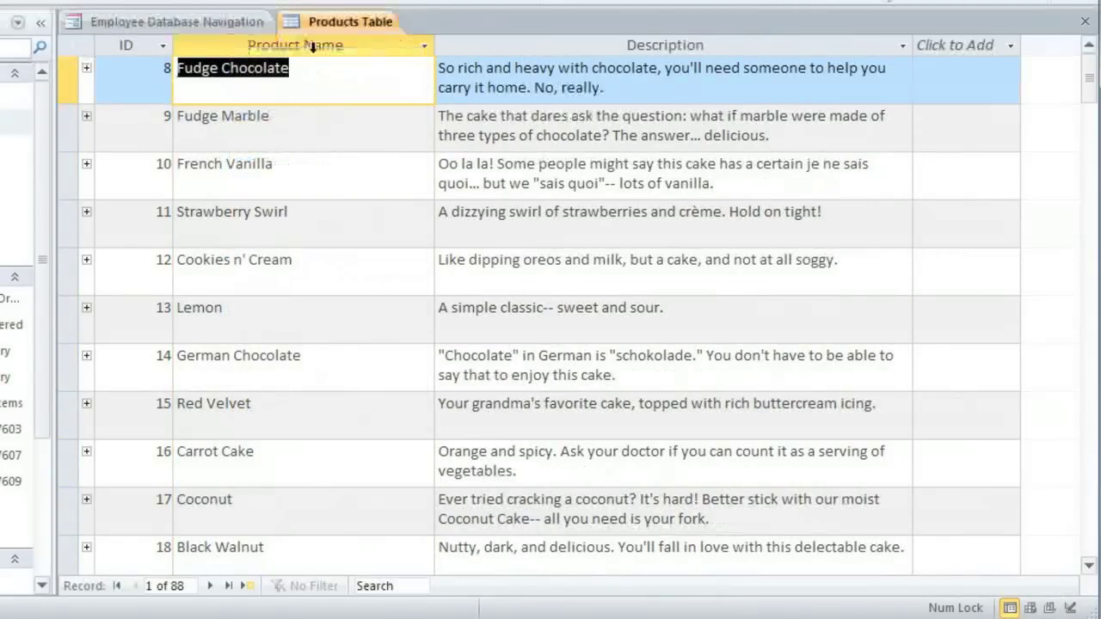
right_click(295, 45)
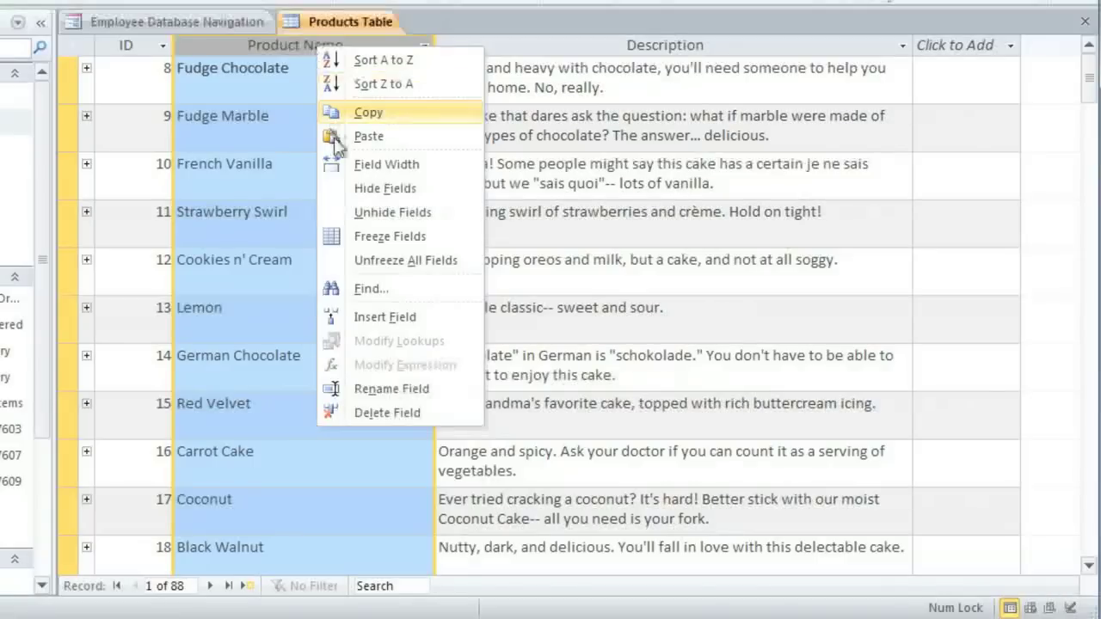
left_click(393, 212)
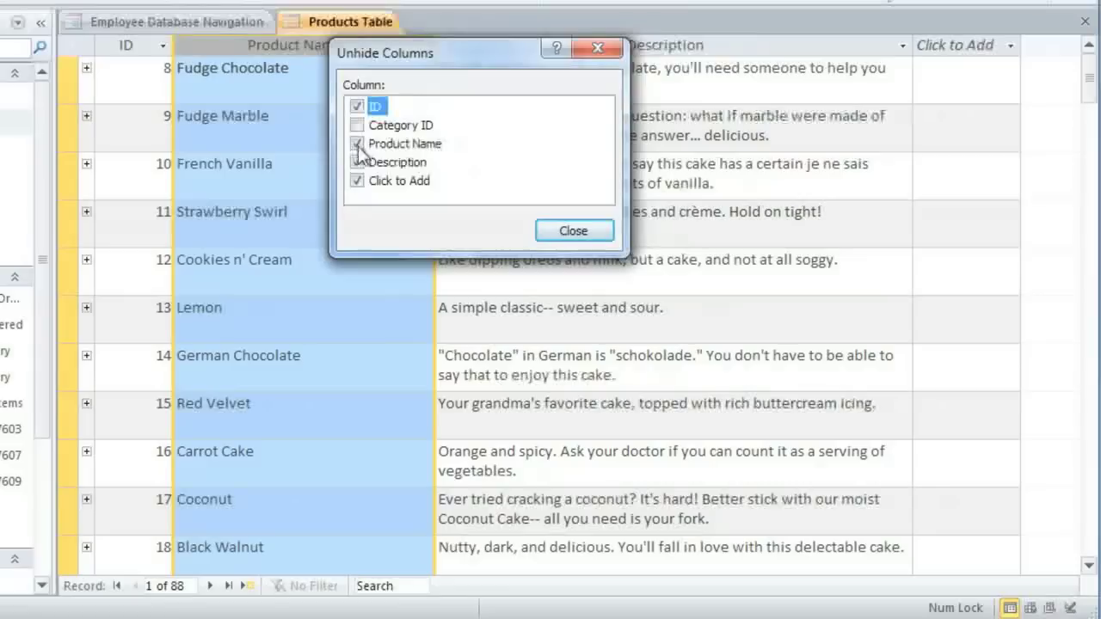
left_click(357, 144)
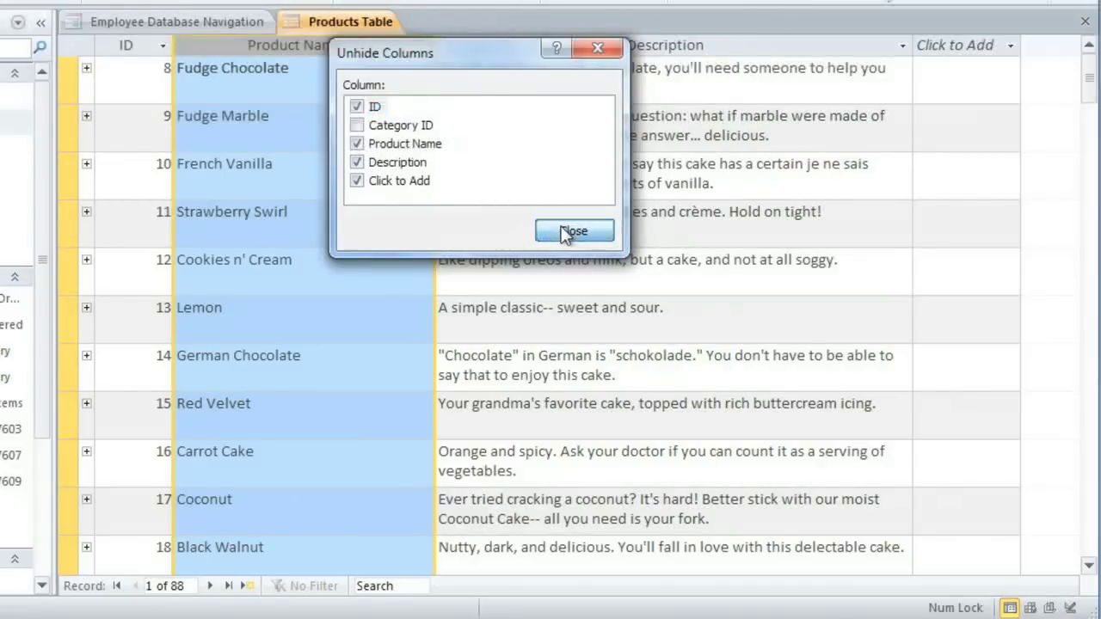
left_click(574, 230)
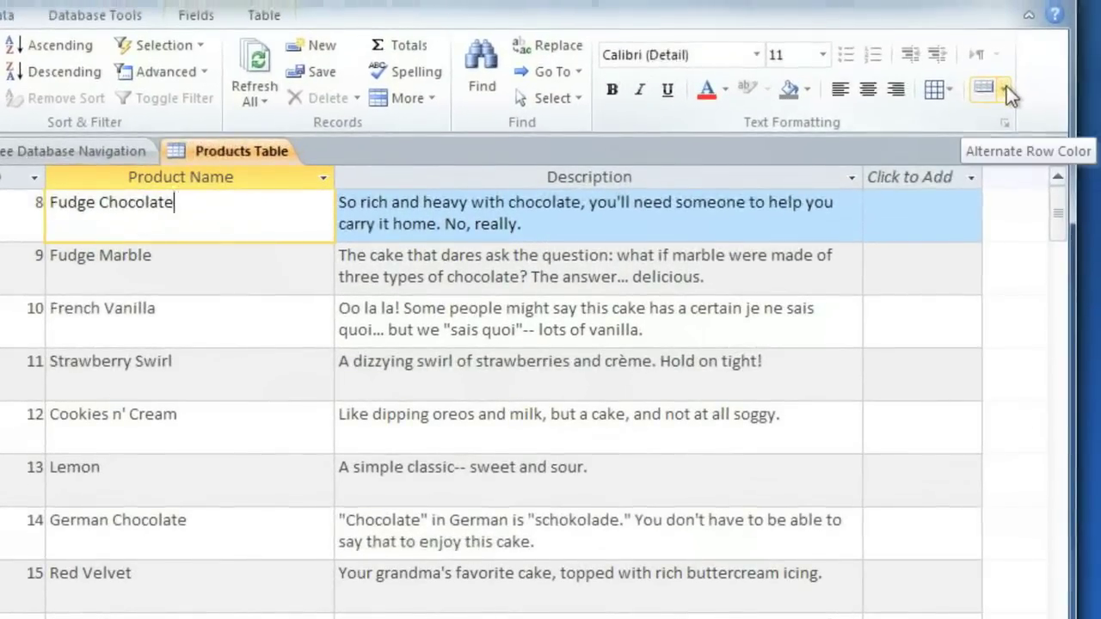
Set the datasheet's Alternate Row Color to tan
left_click(1004, 88)
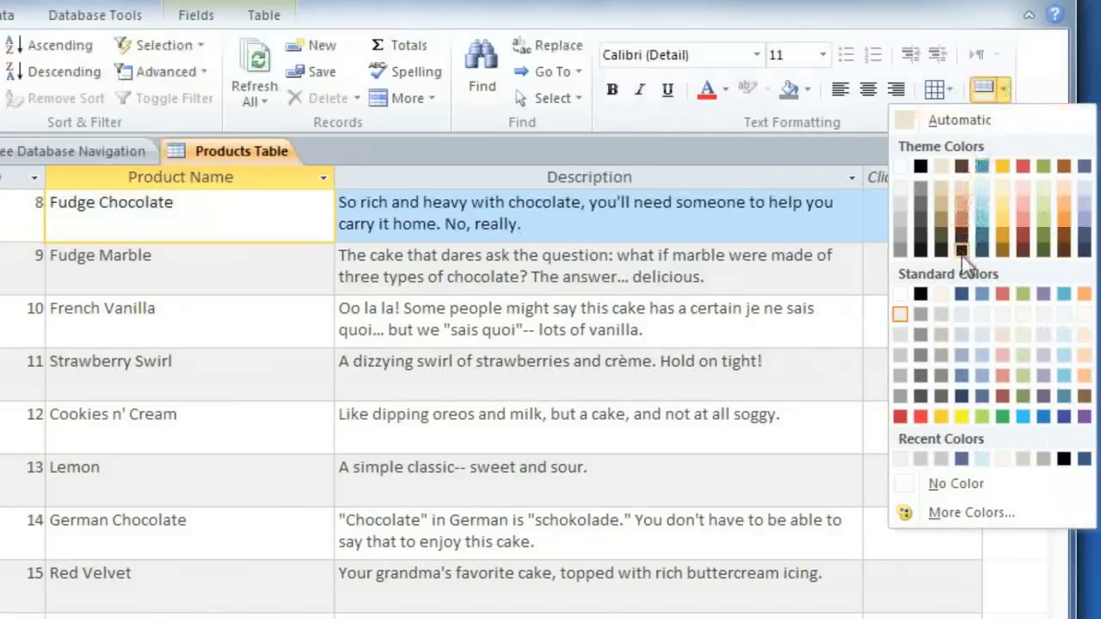
mouse_move(942, 294)
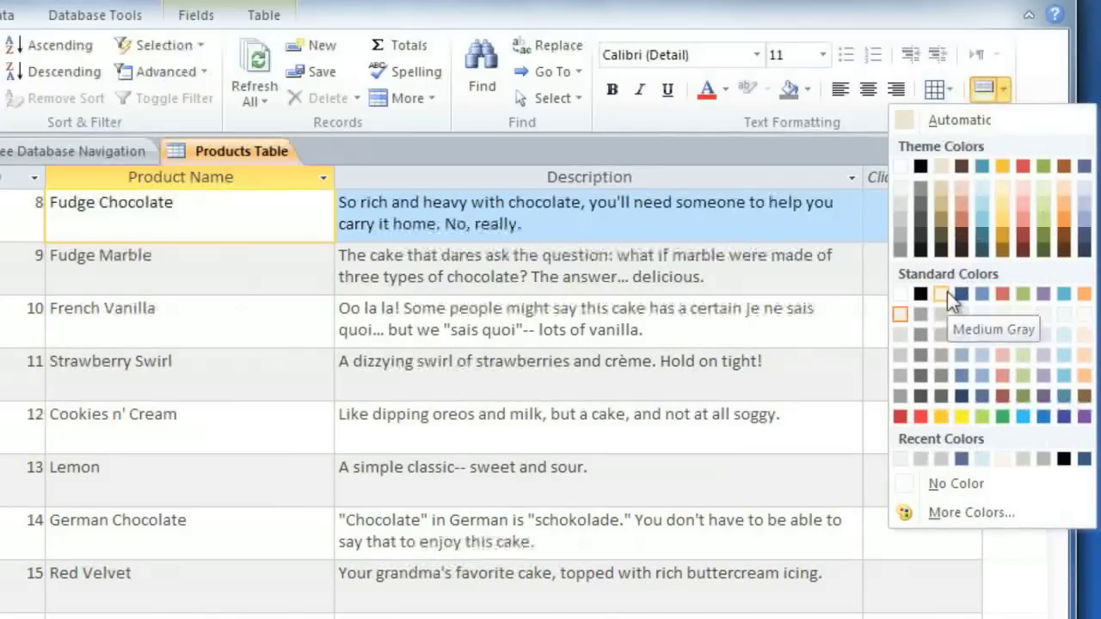
left_click(947, 297)
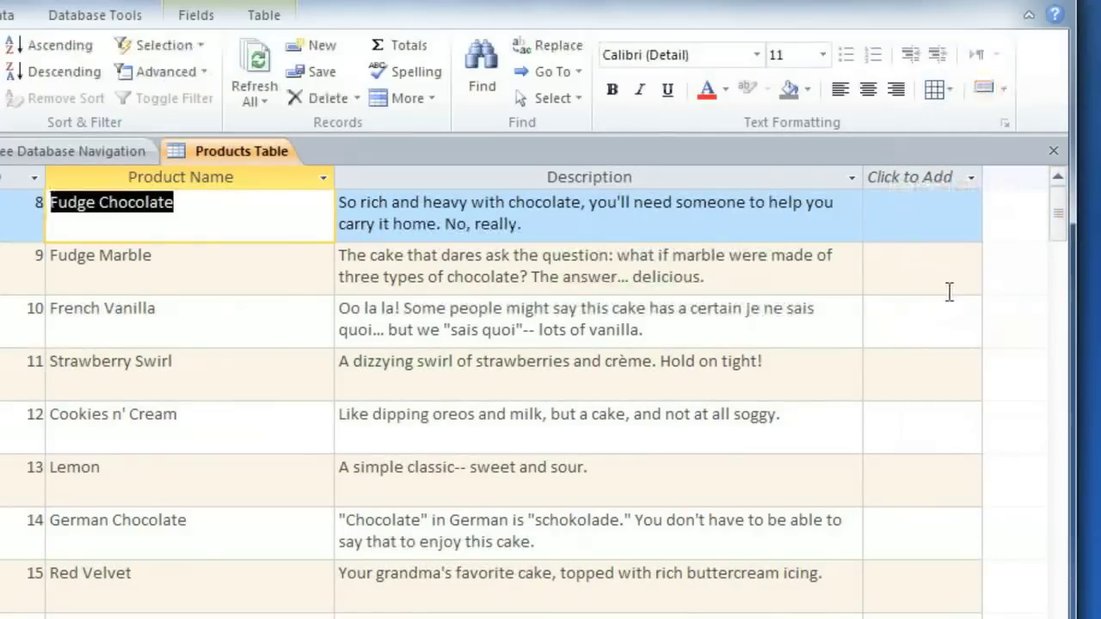
mouse_move(940, 90)
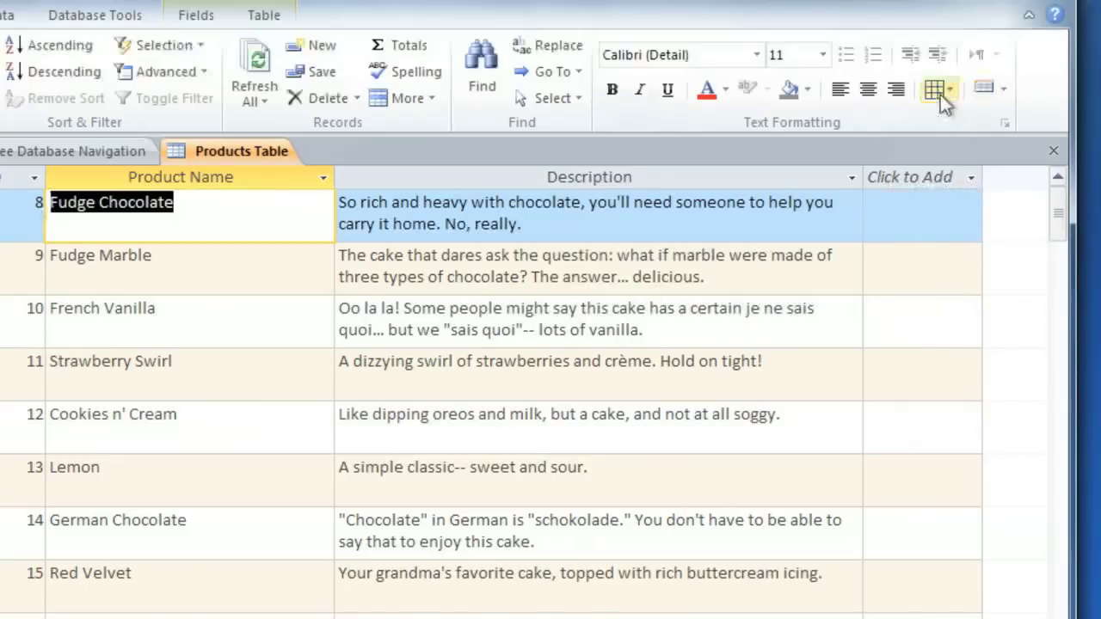
Set the datasheet gridlines to Horizontal only
left_click(952, 88)
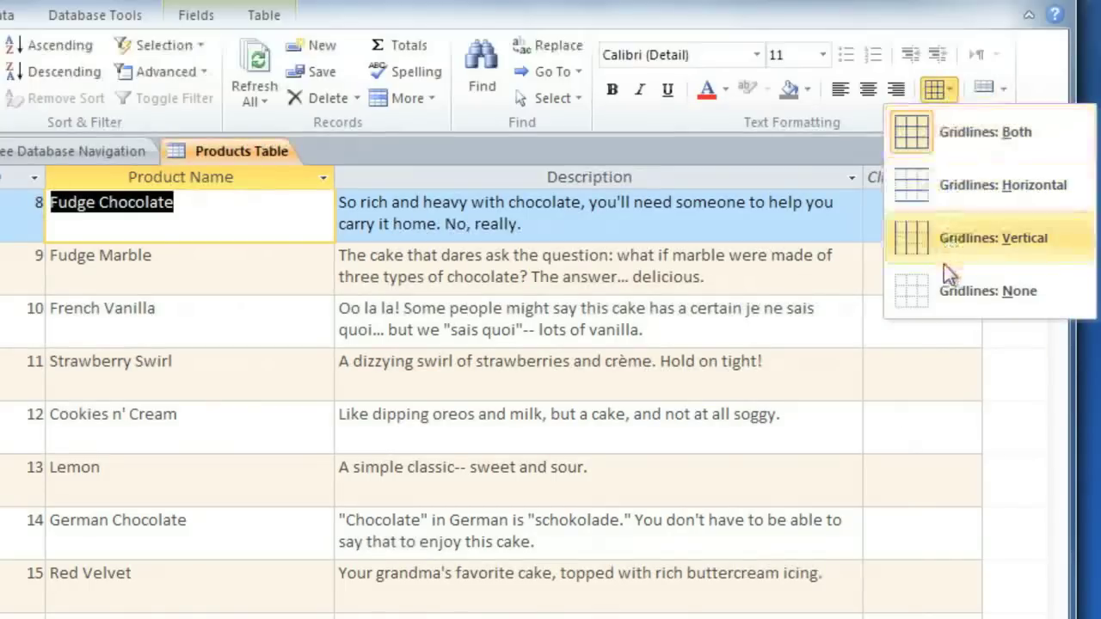
mouse_move(944, 306)
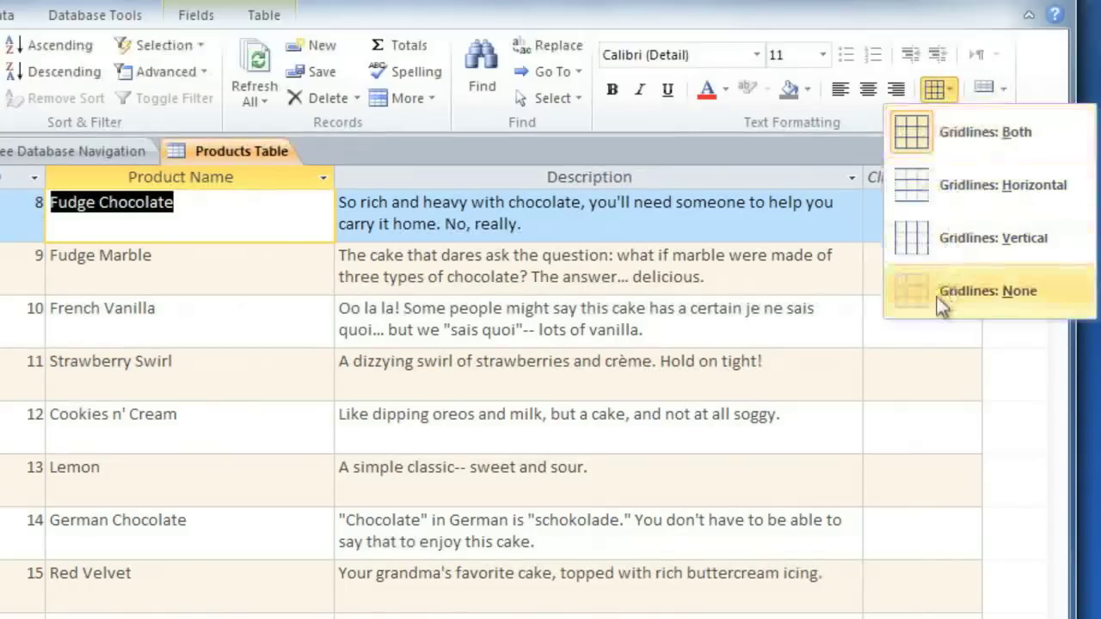
mouse_move(932, 198)
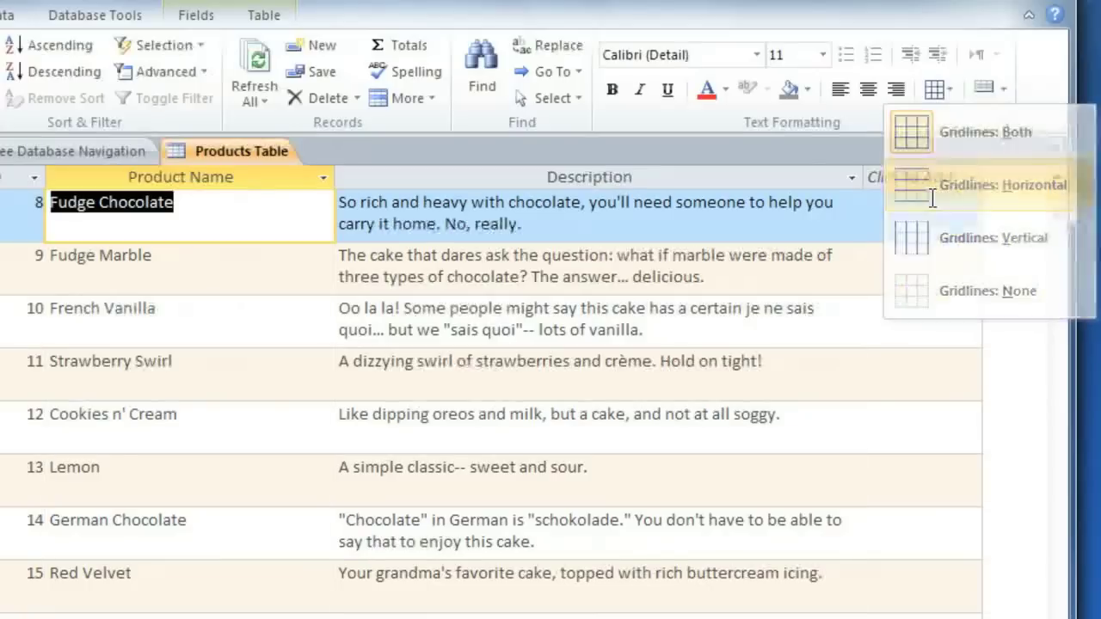
left_click(985, 185)
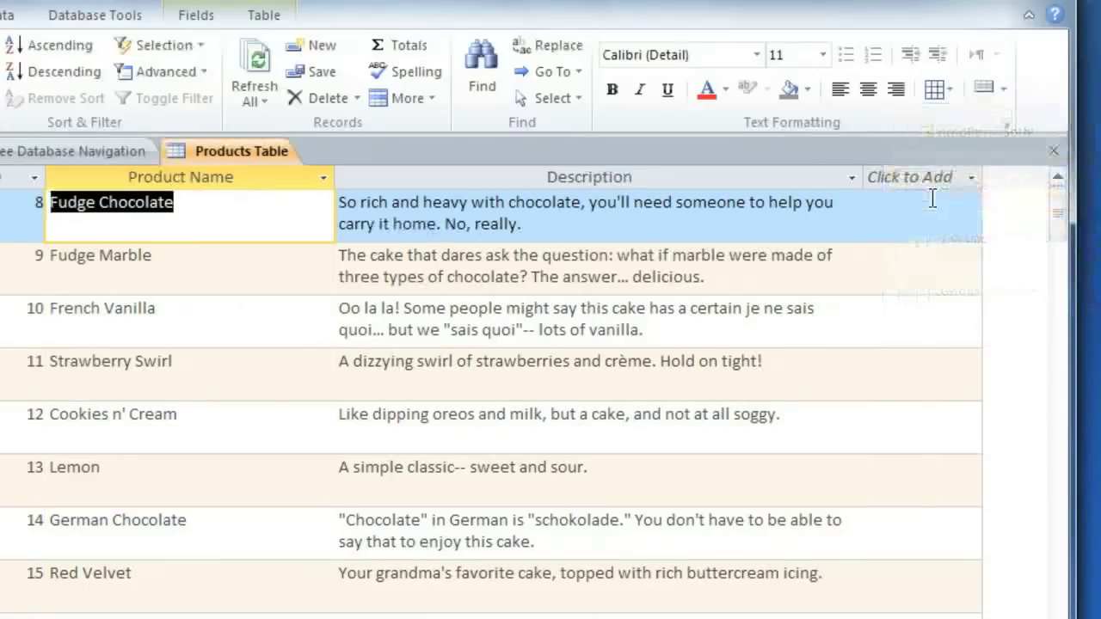
mouse_move(994, 159)
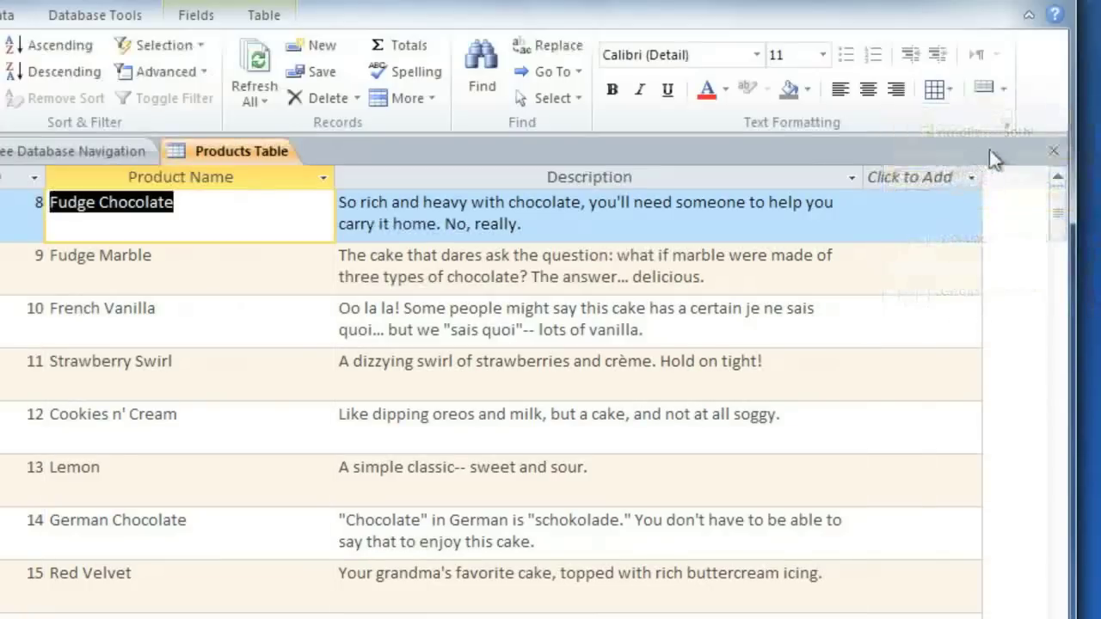
mouse_move(1000, 119)
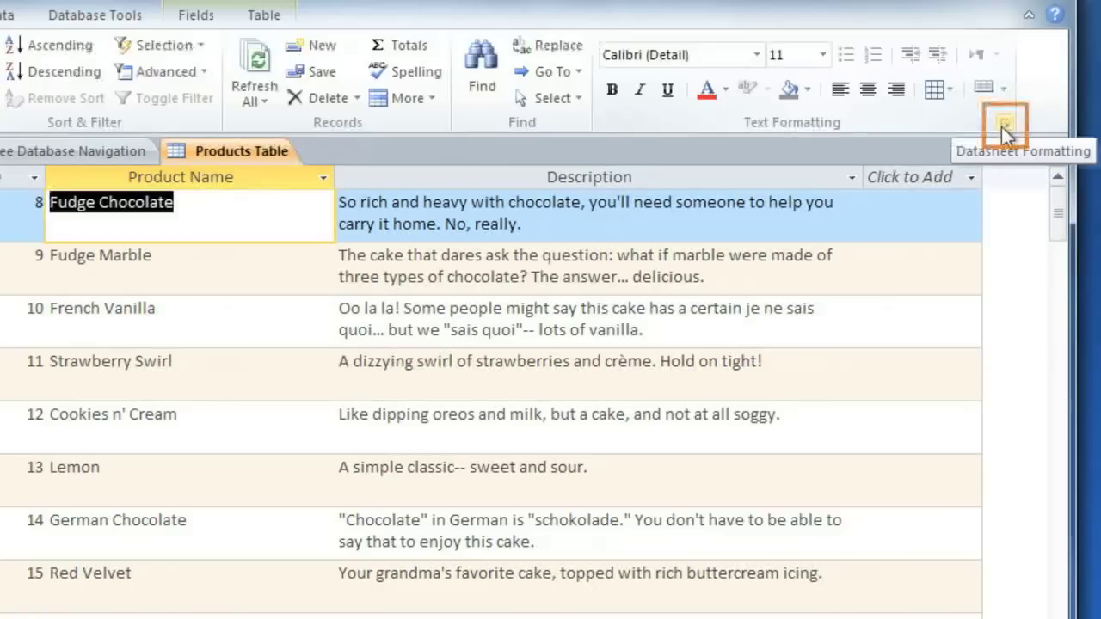
In Datasheet Formatting, set a light blue background and dark blue gridline colour
left_click(1001, 119)
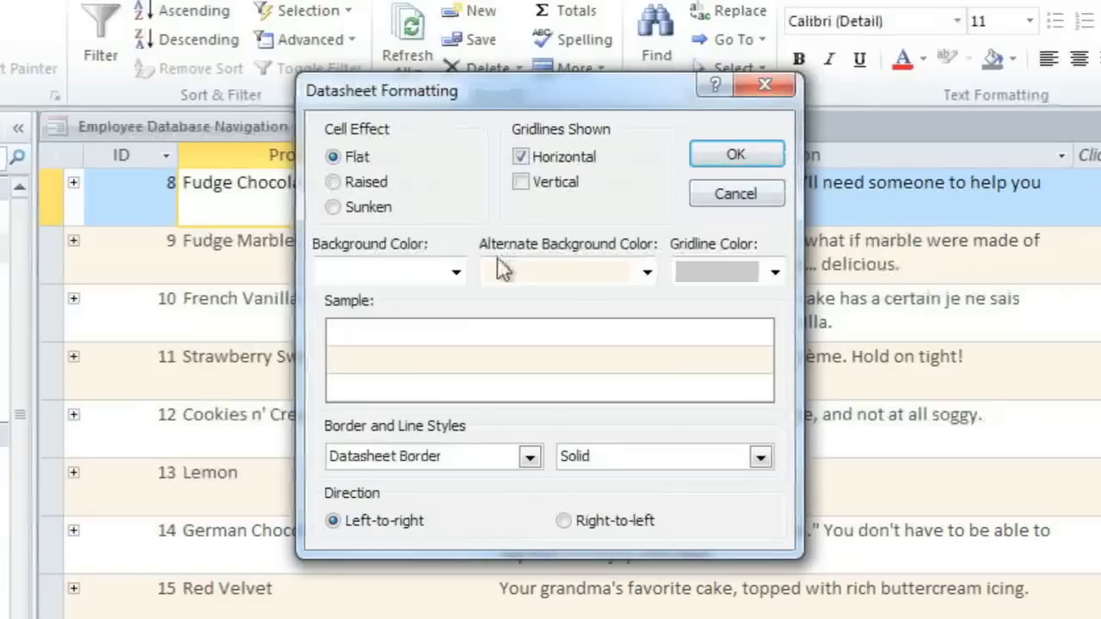
left_click(454, 271)
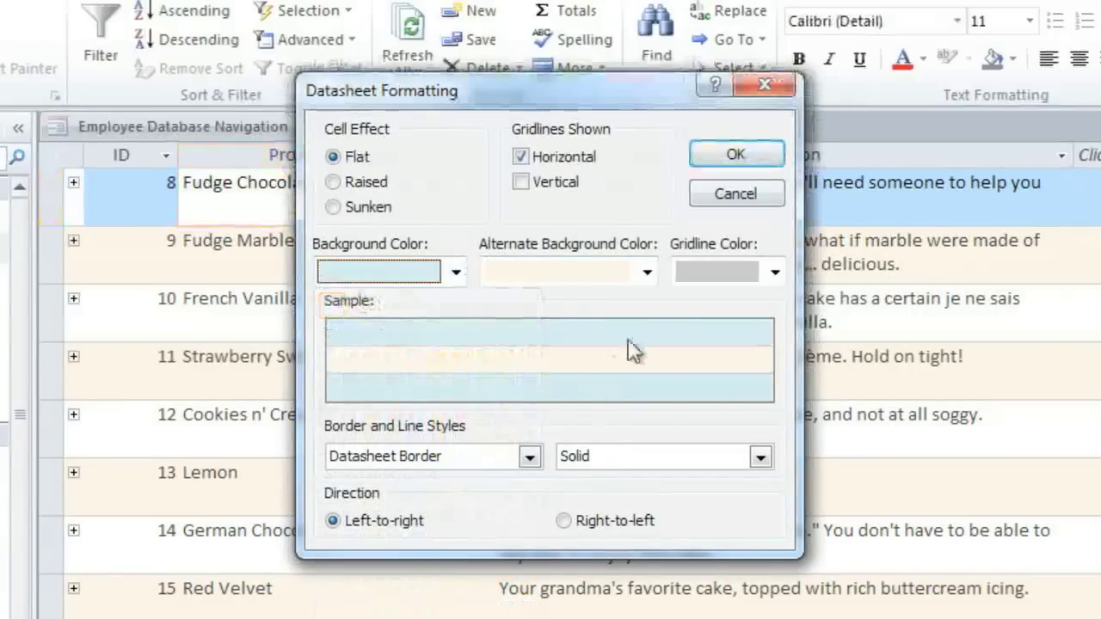
left_click(765, 272)
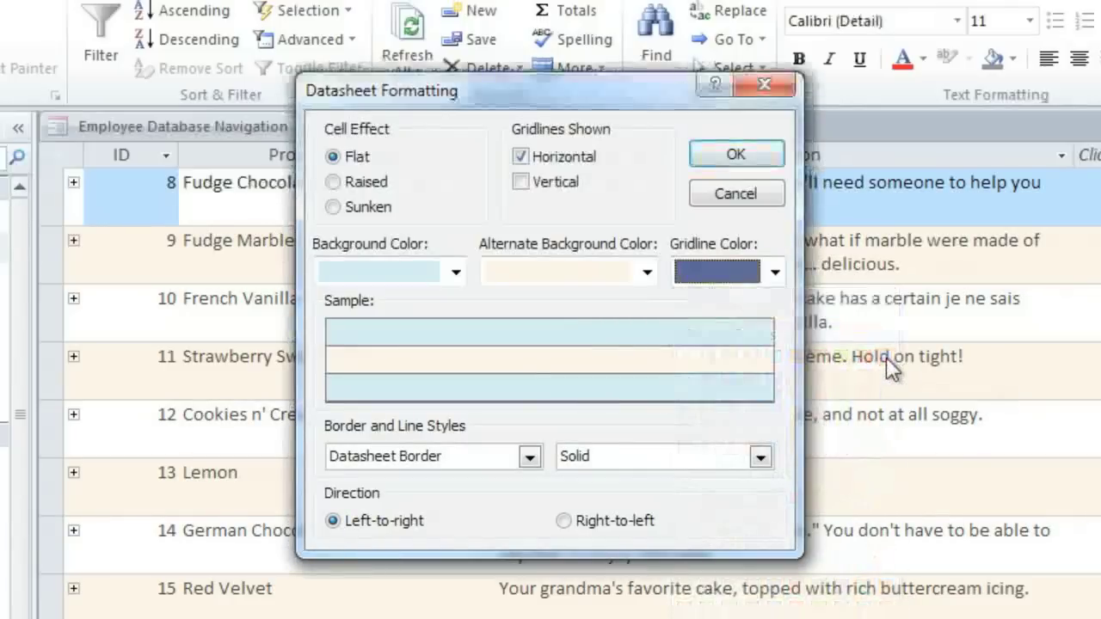
mouse_move(642, 368)
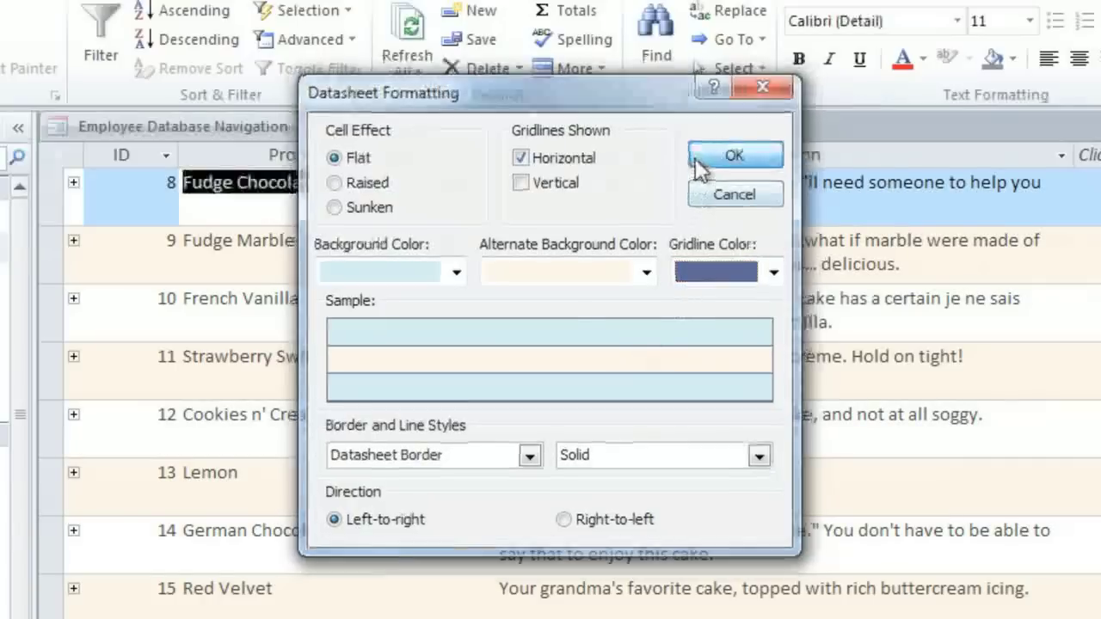
left_click(735, 155)
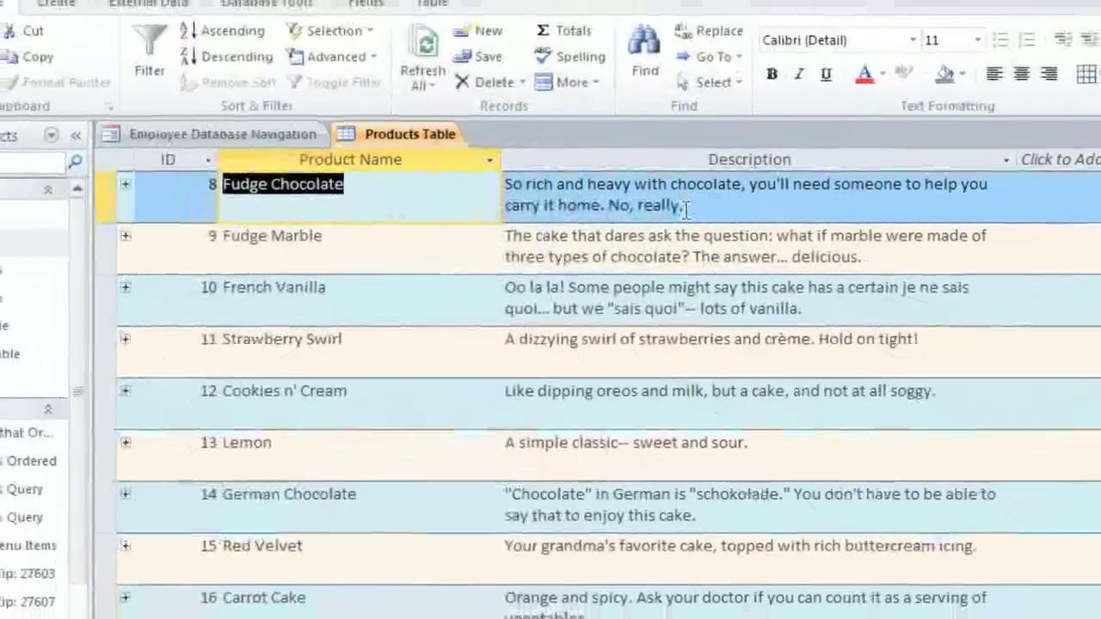